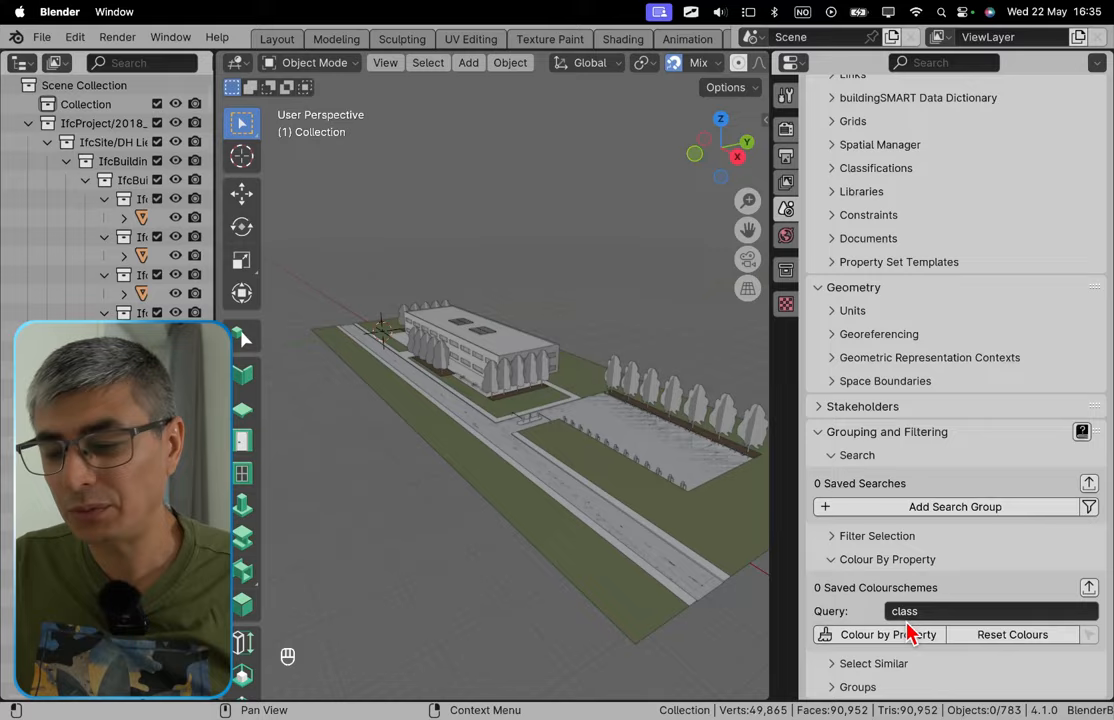
- Colour the model by 'class' query and scroll through the resulting class legend
click(888, 634)
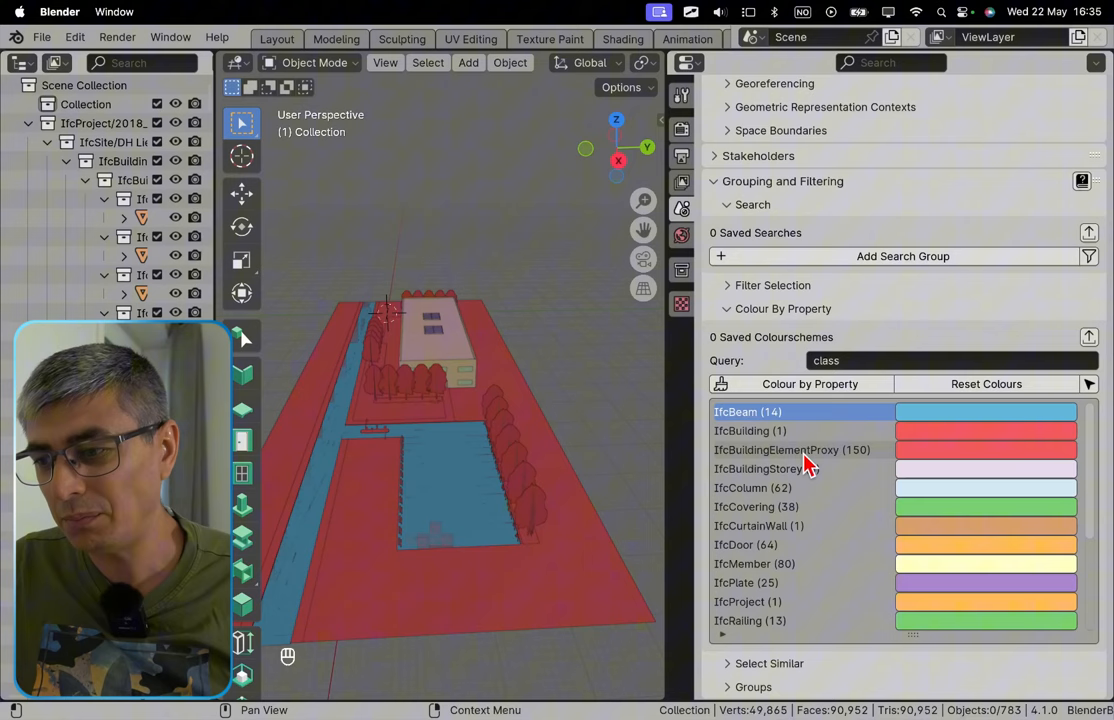
mouse_move(848, 462)
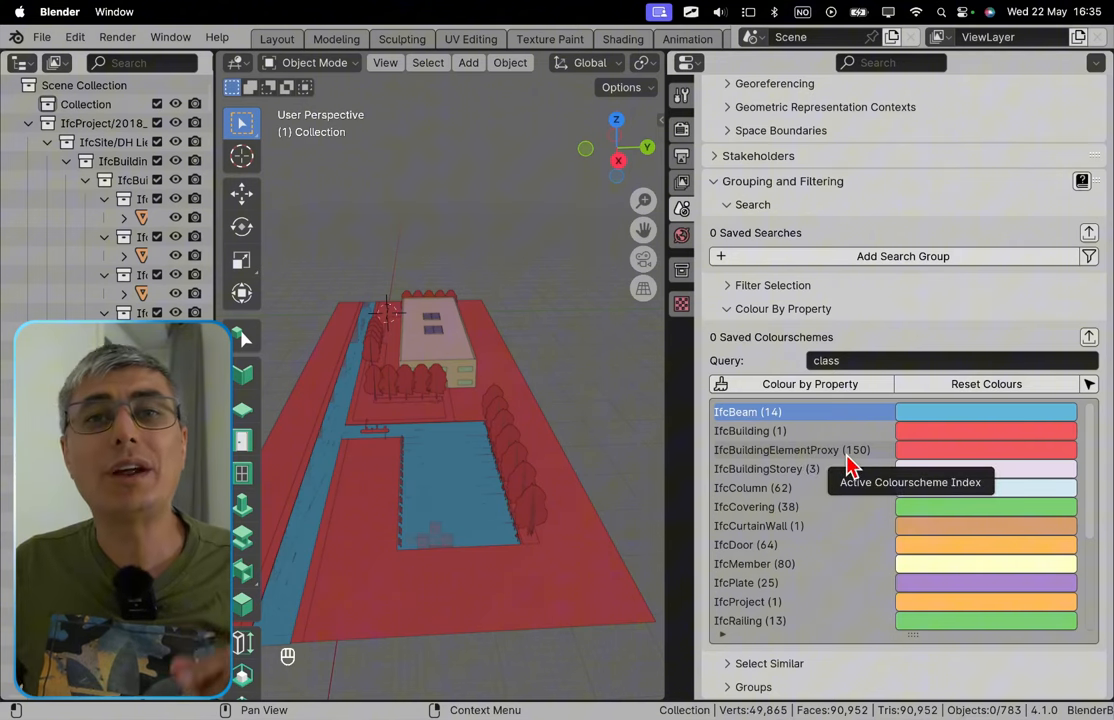
scroll(down, 3)
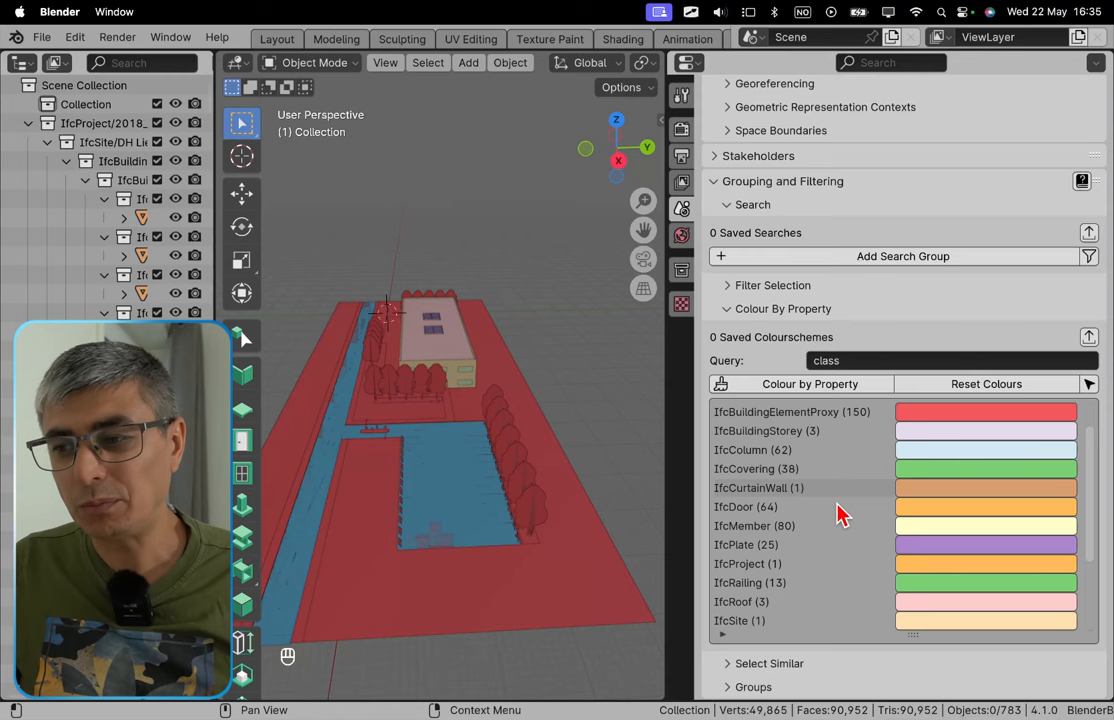
scroll(down, 3)
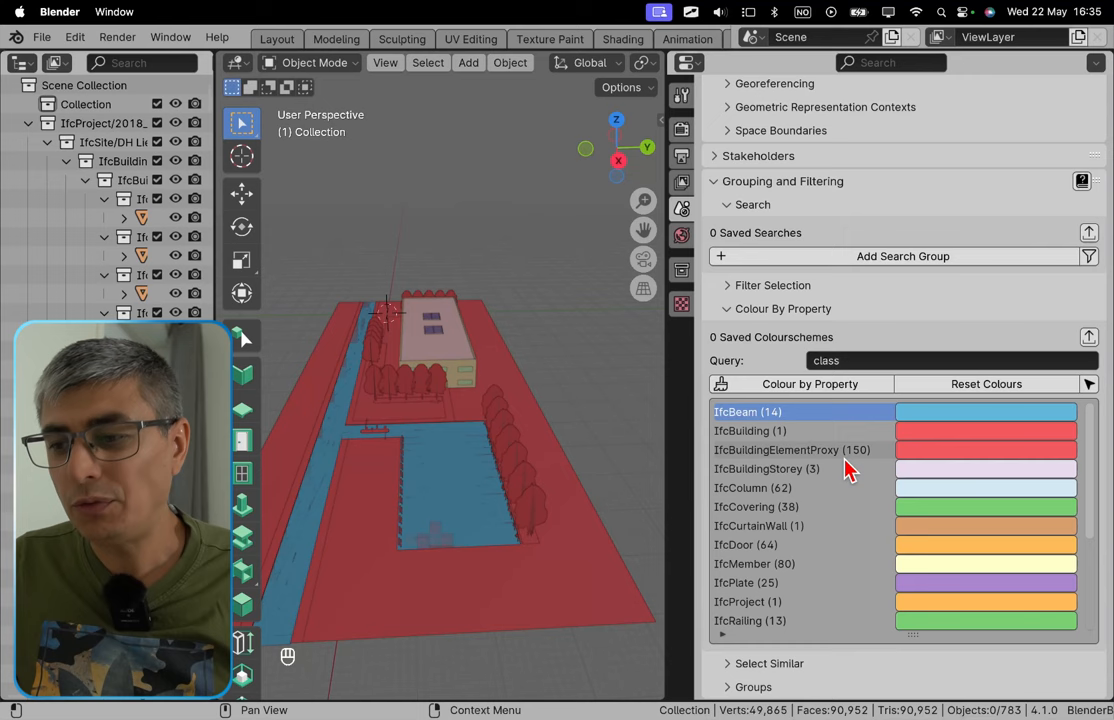
- Isolate the IfcBuildingElementProxy objects via their legend entry
click(792, 448)
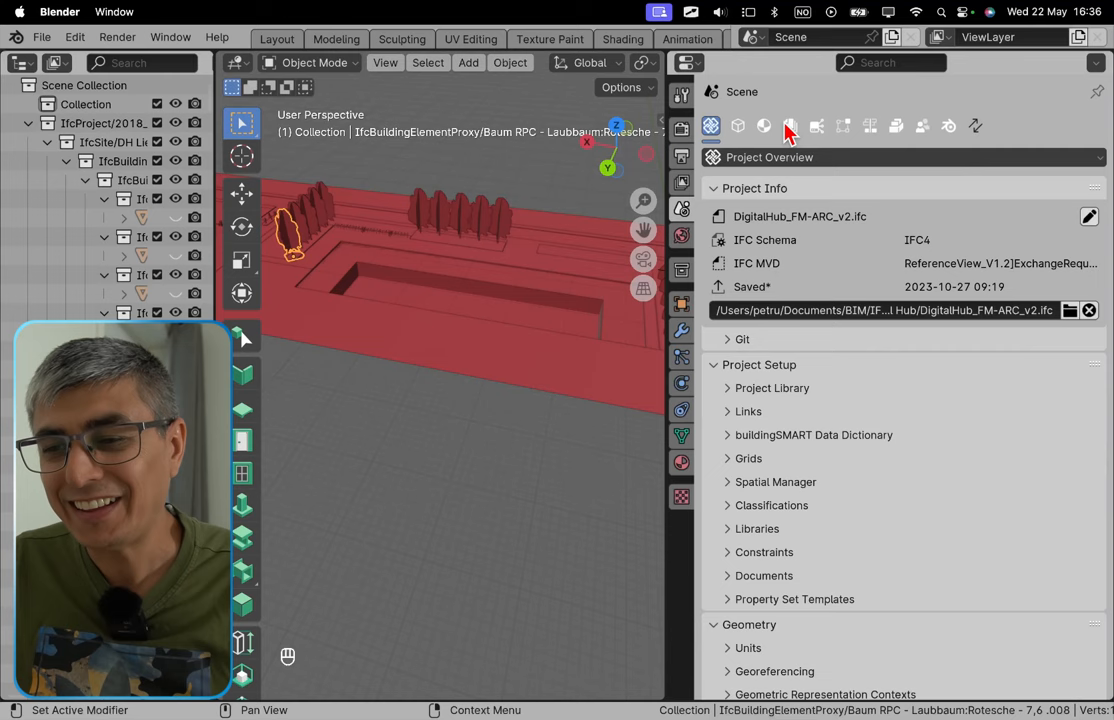
- Show the tree's Object Information with class IfcBuildingElementProxy[NOTDEFINED], orbiting the isolated proxies
click(736, 124)
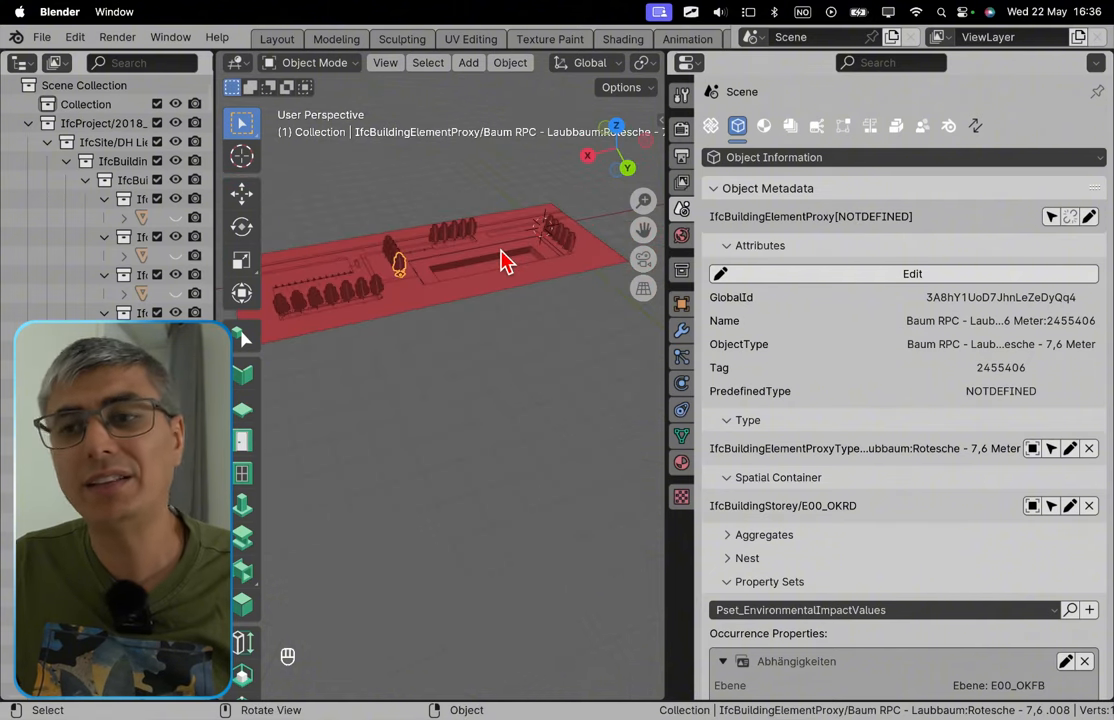
drag(504, 260, 364, 340)
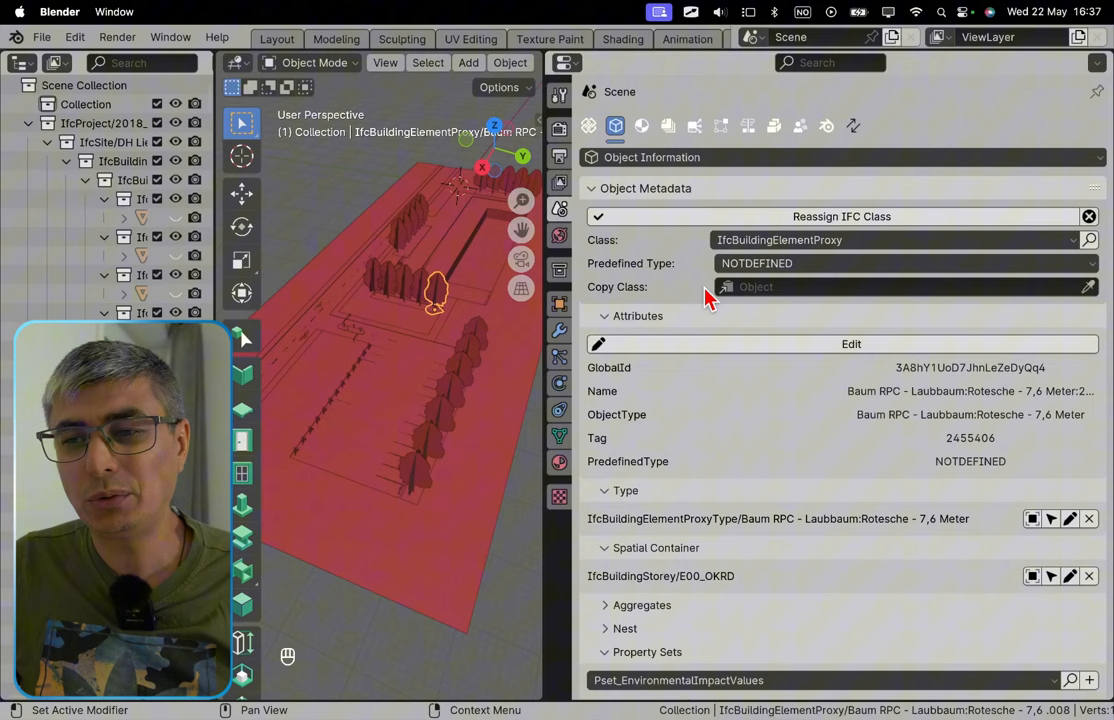
click(900, 264)
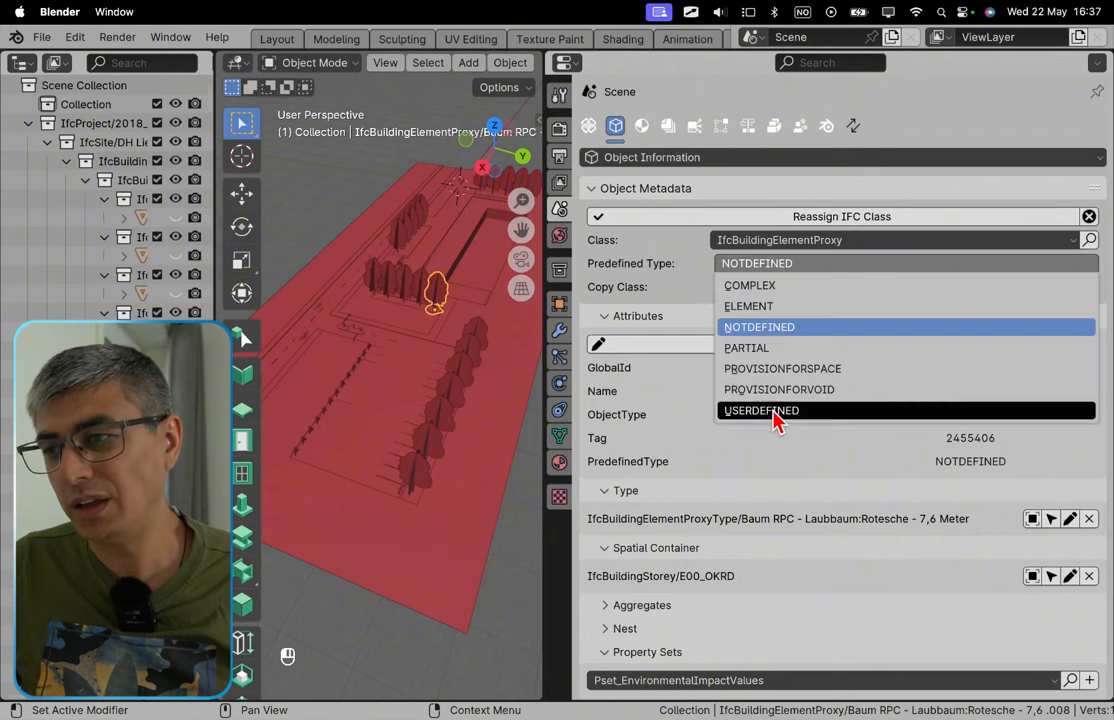
click(760, 410)
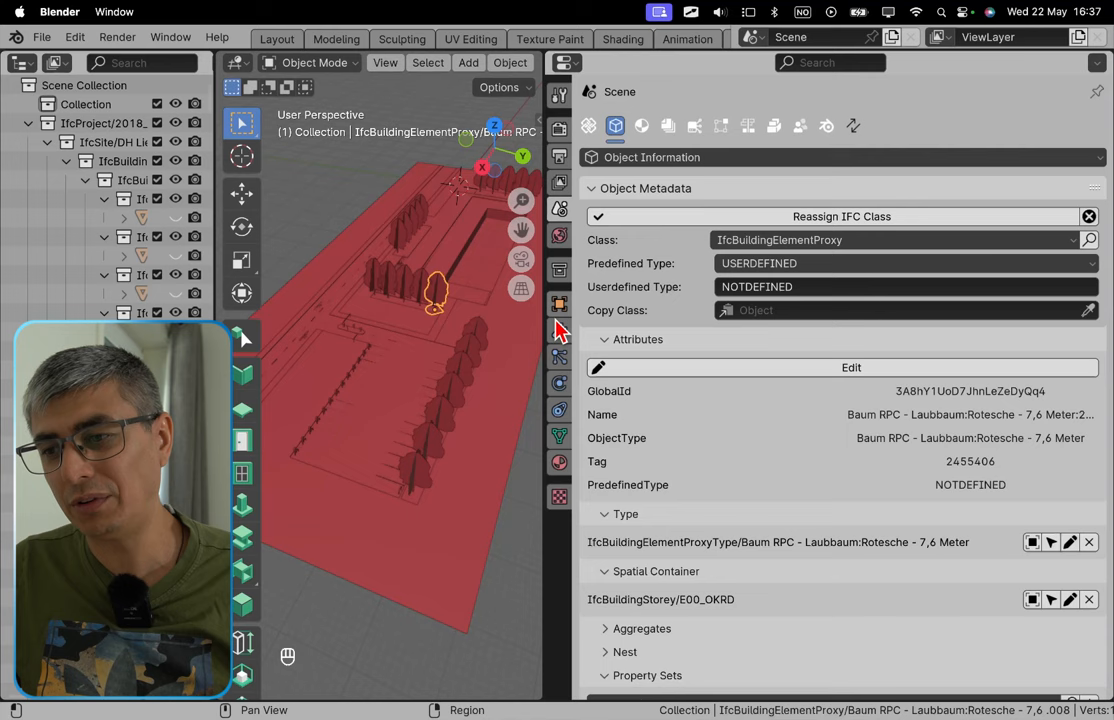
mouse_move(448, 276)
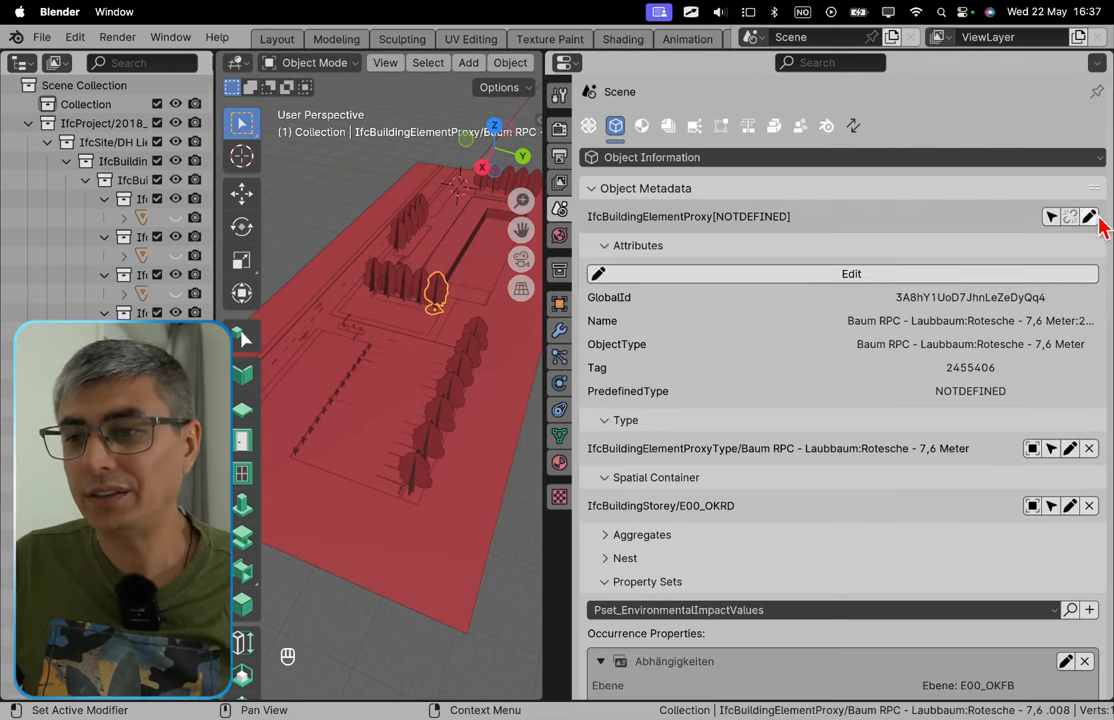
click(1090, 216)
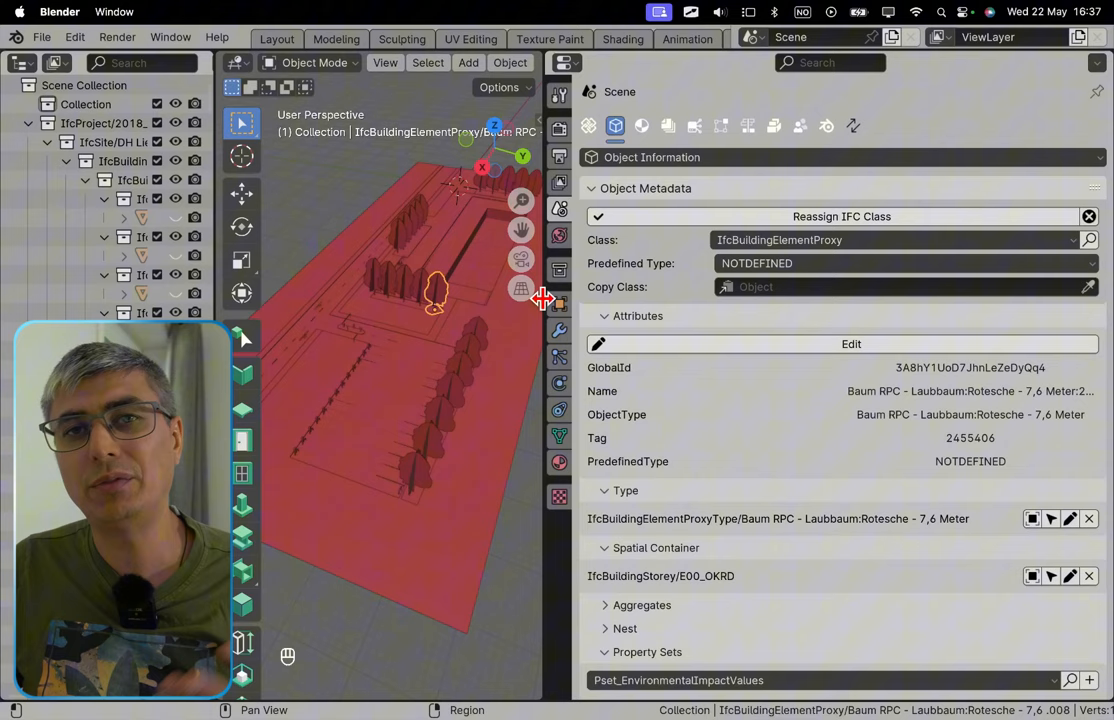